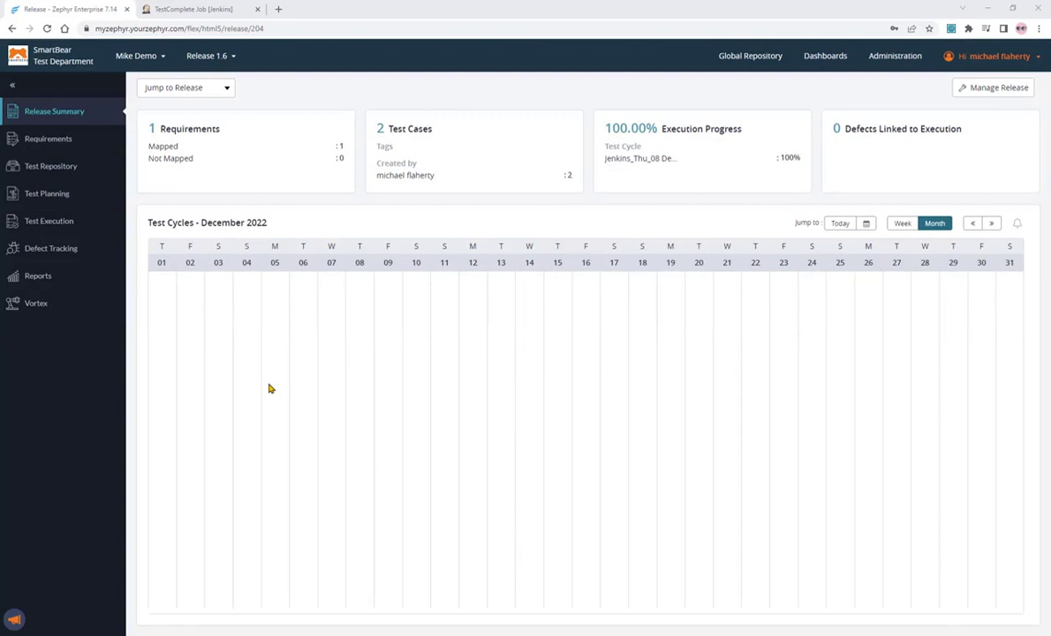
pyautogui.moveTo(198, 378)
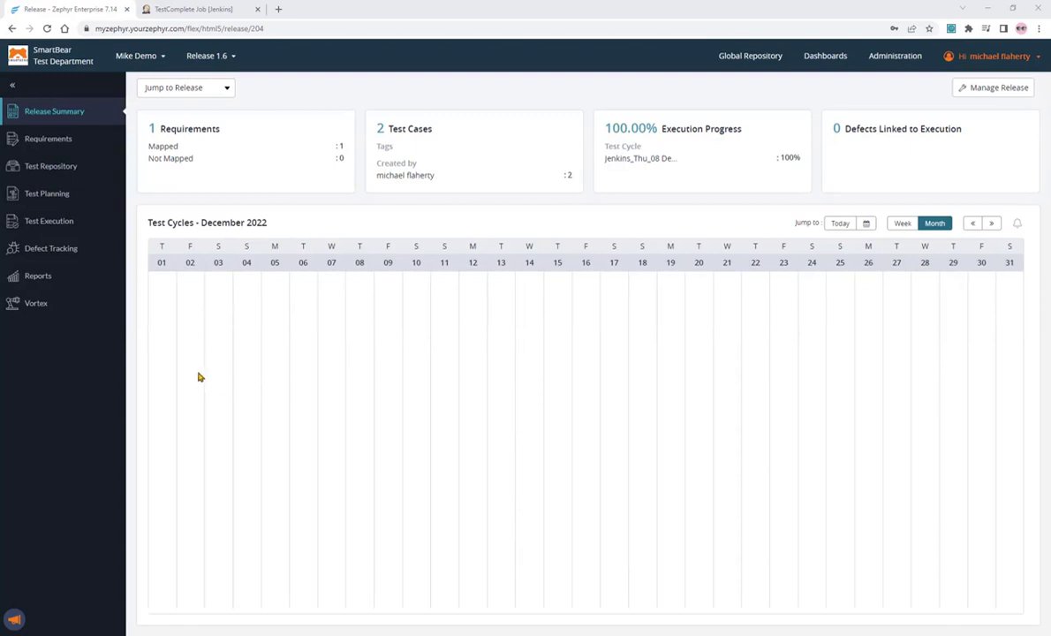
pyautogui.moveTo(34, 321)
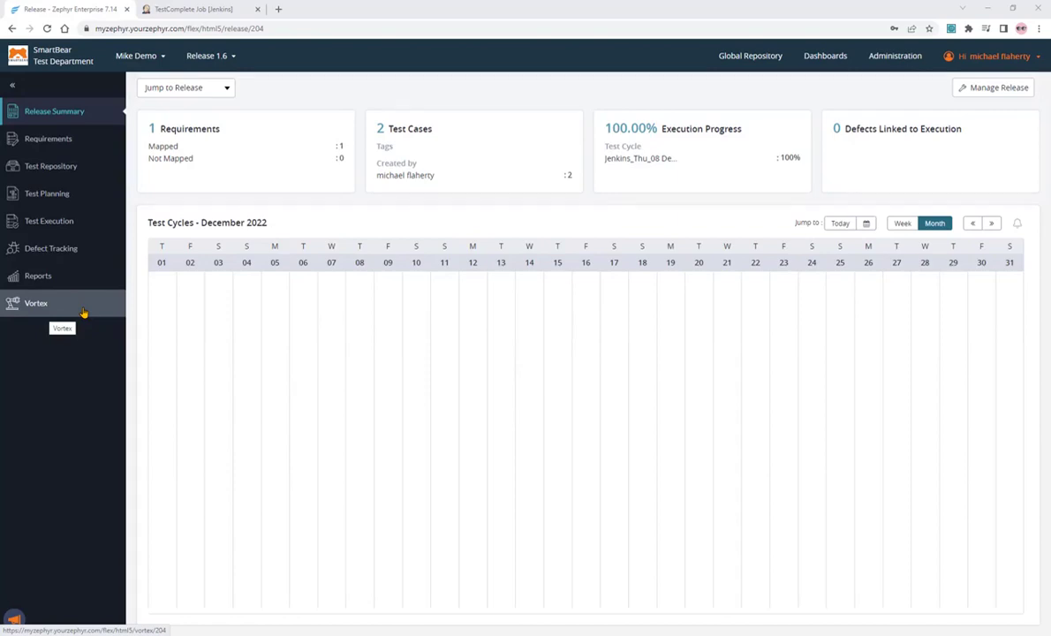
# - Show the Suite Automation jobs in Vortex and view the 'Run TestComplete Suite' job details
pyautogui.click(192, 8)
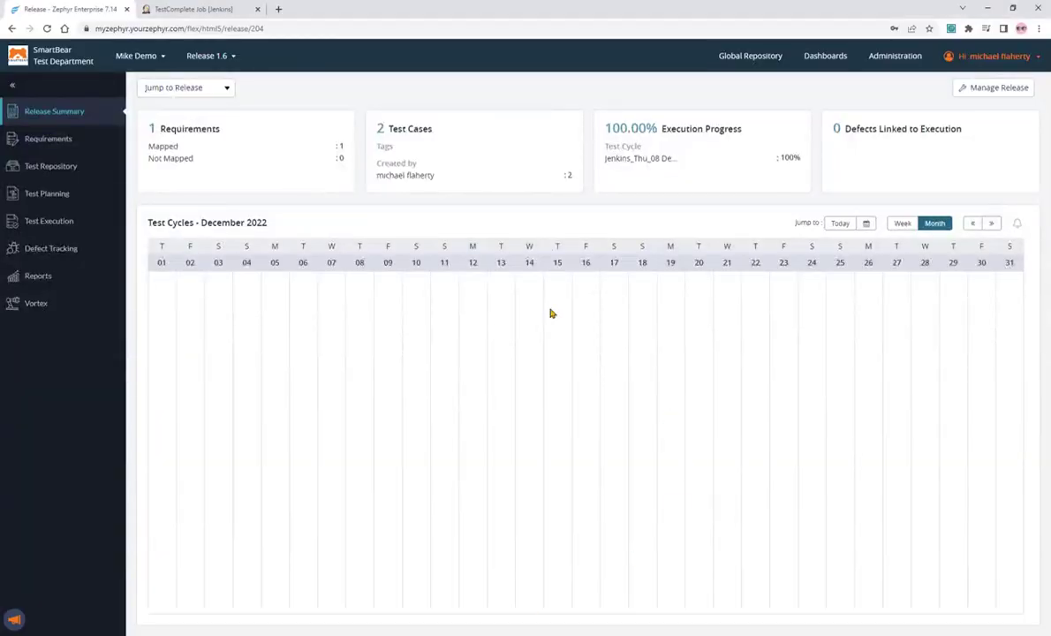
pyautogui.click(35, 303)
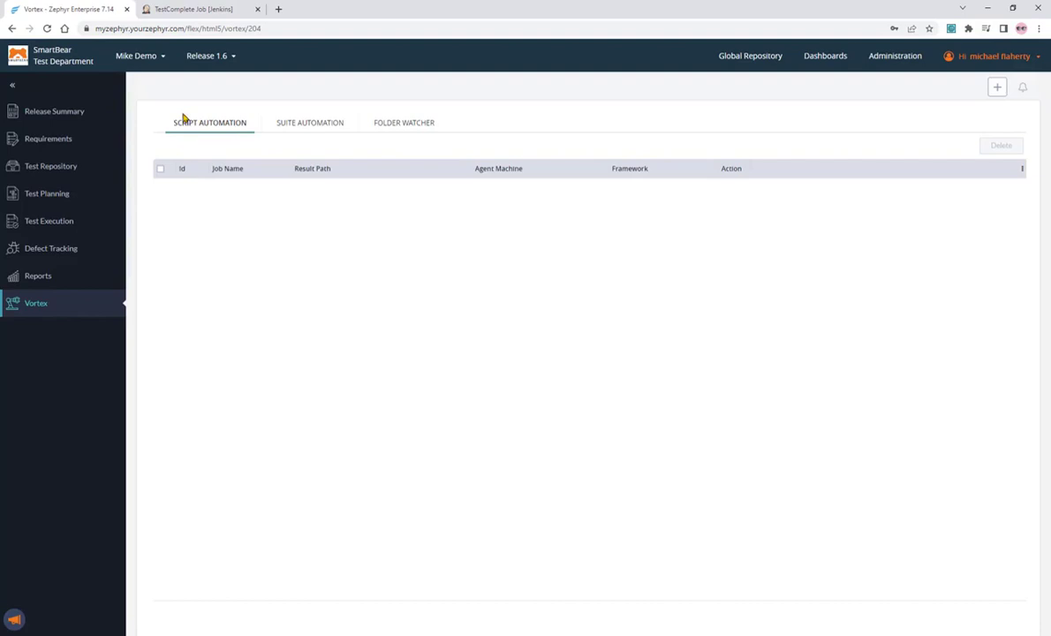
pyautogui.moveTo(300, 127)
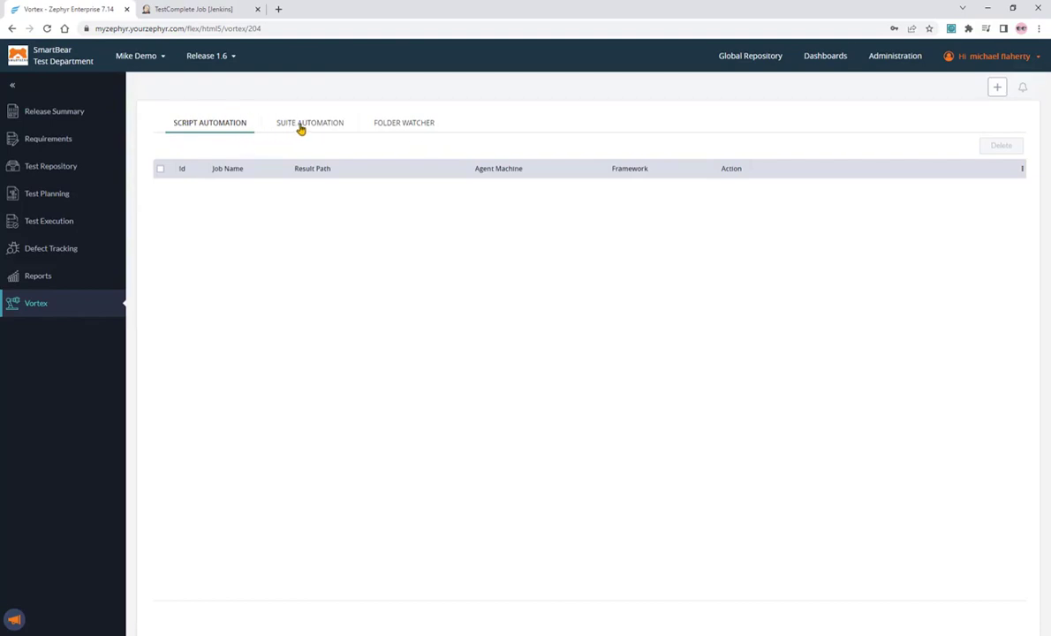
pyautogui.click(309, 122)
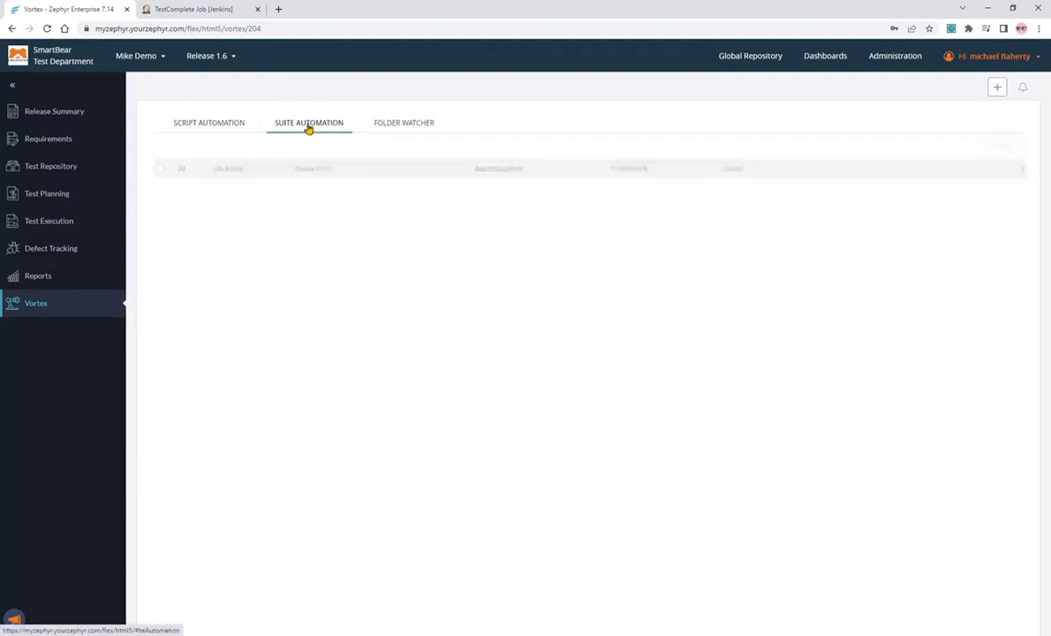
pyautogui.click(307, 123)
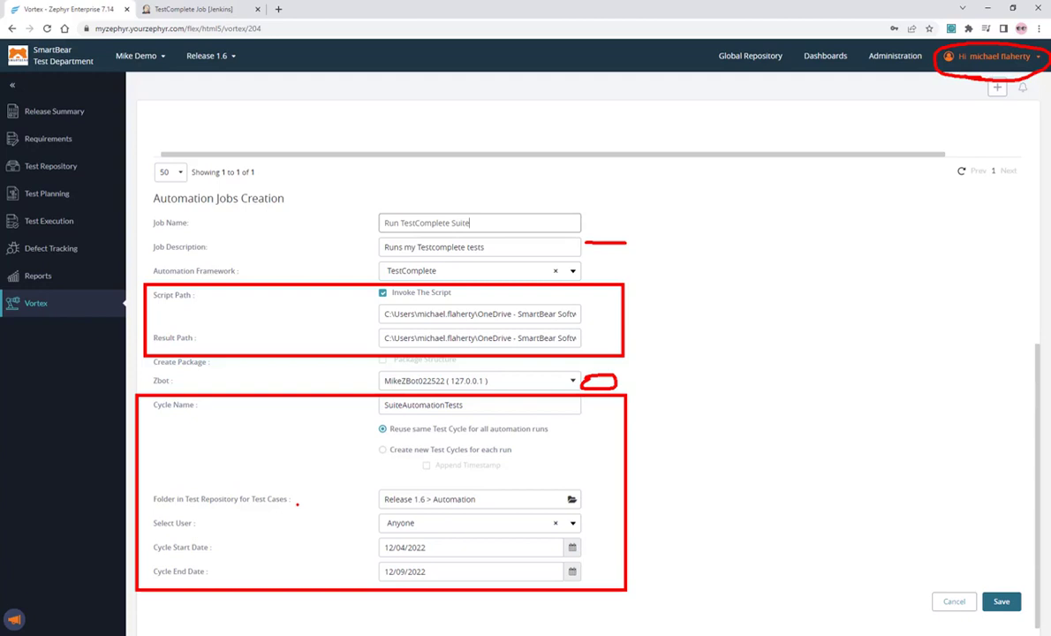
pyautogui.moveTo(233, 534)
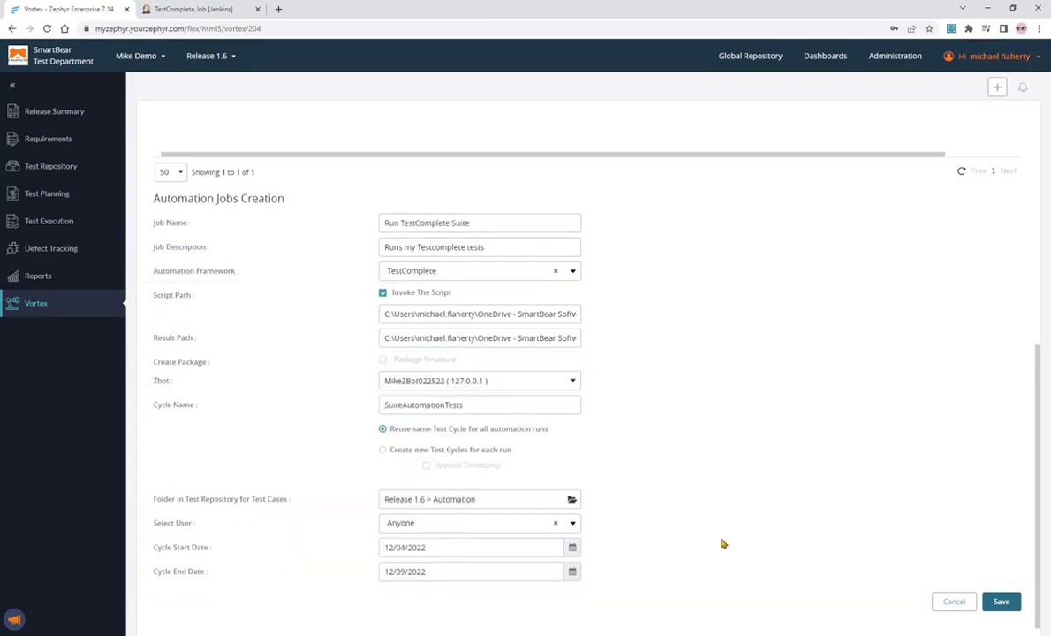
# - Cancel out of the job form and view the TestComplete Job in the Folder Watcher list
pyautogui.click(999, 600)
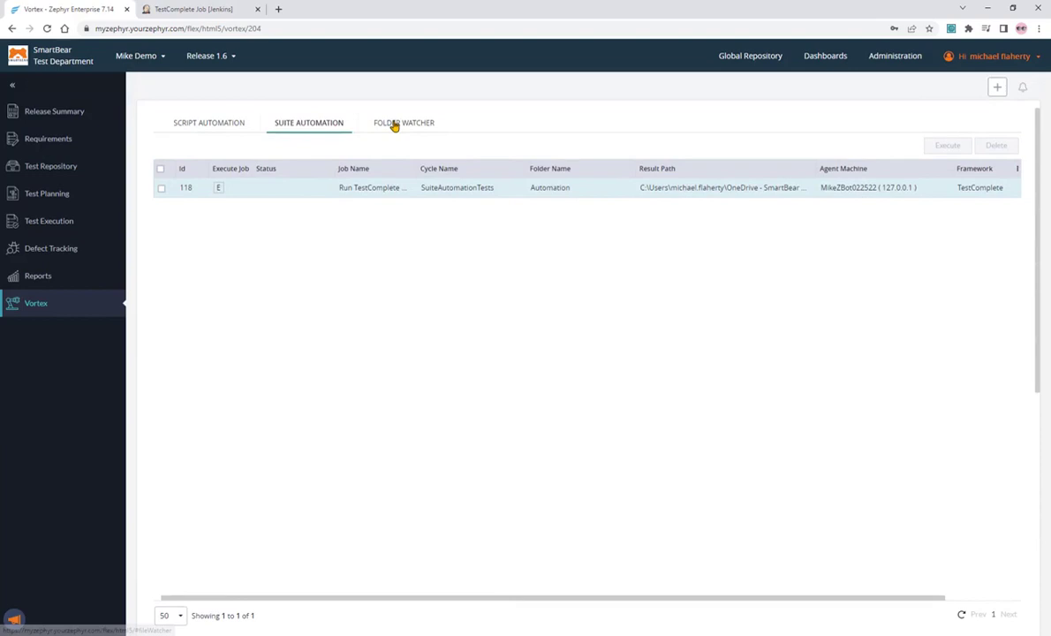
pyautogui.click(403, 123)
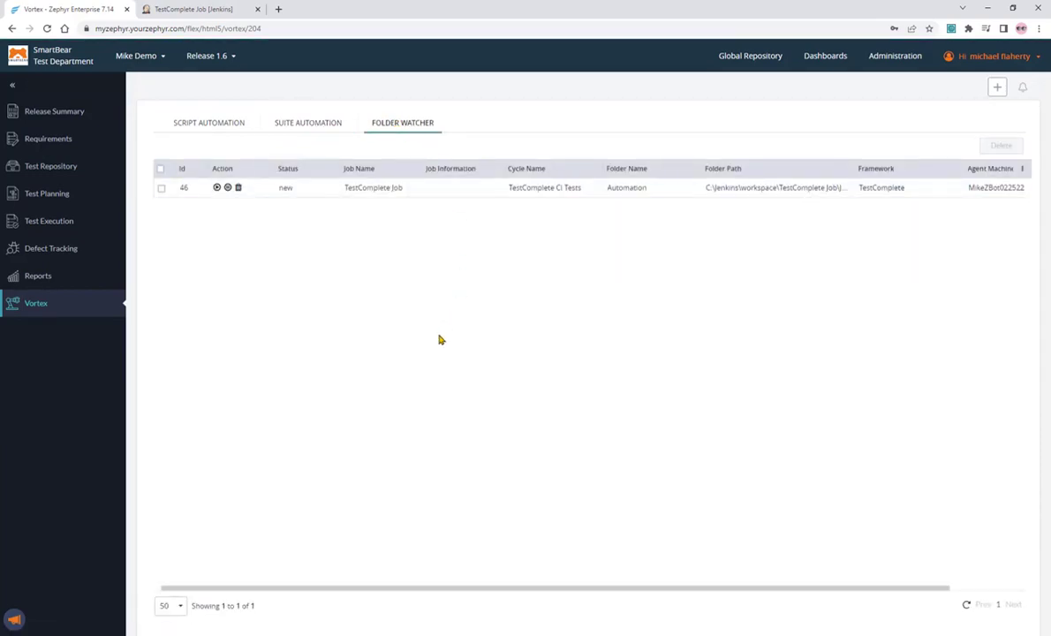
pyautogui.moveTo(484, 330)
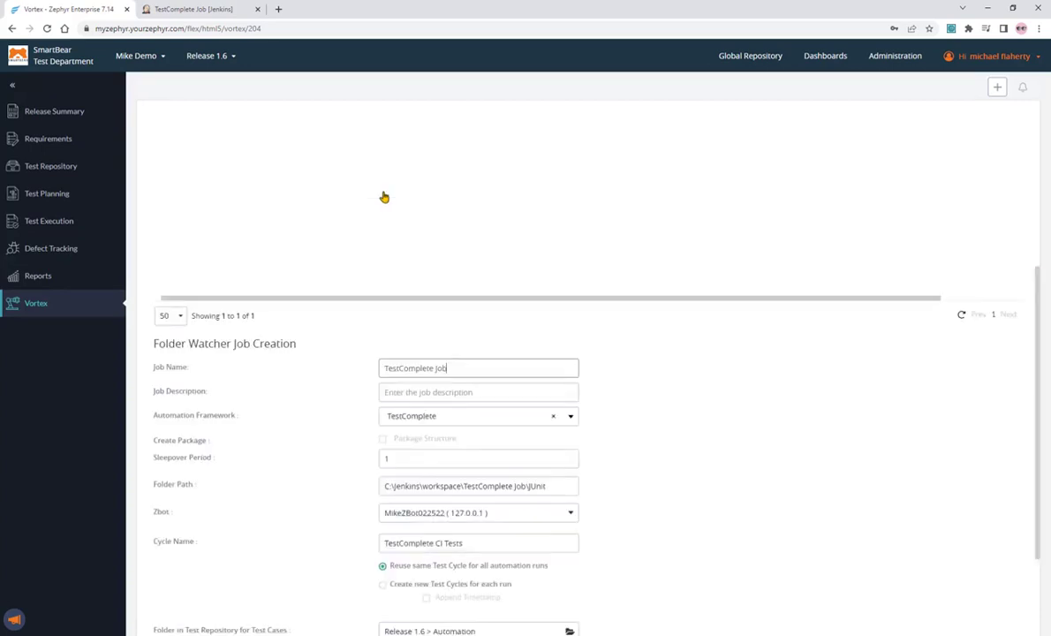
pyautogui.scroll(-3)
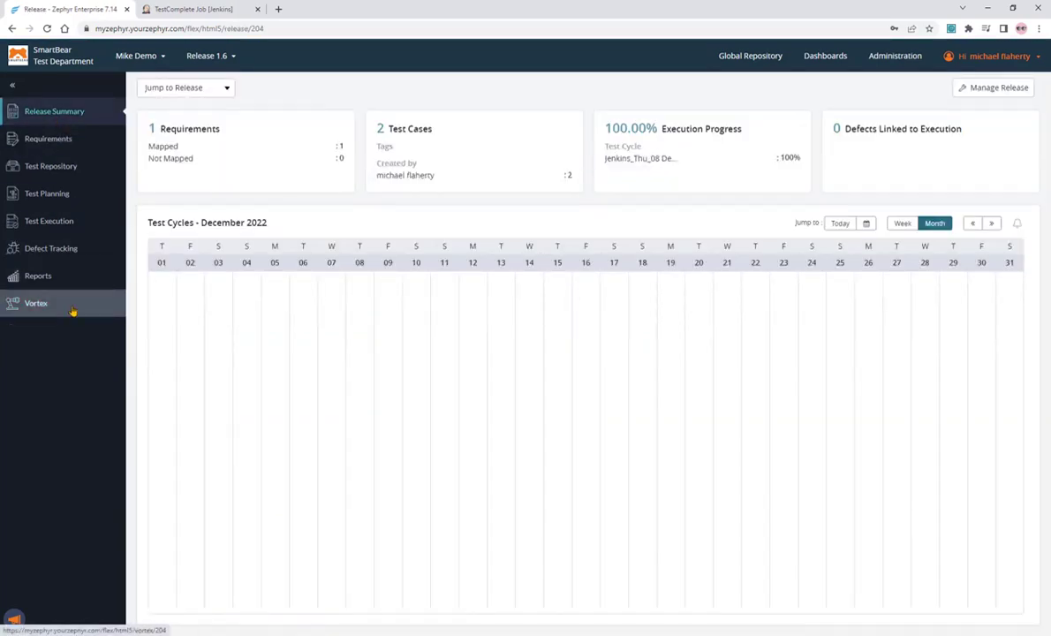
# - Go to the Jenkins job's Configure page and reach its build steps section
pyautogui.click(191, 9)
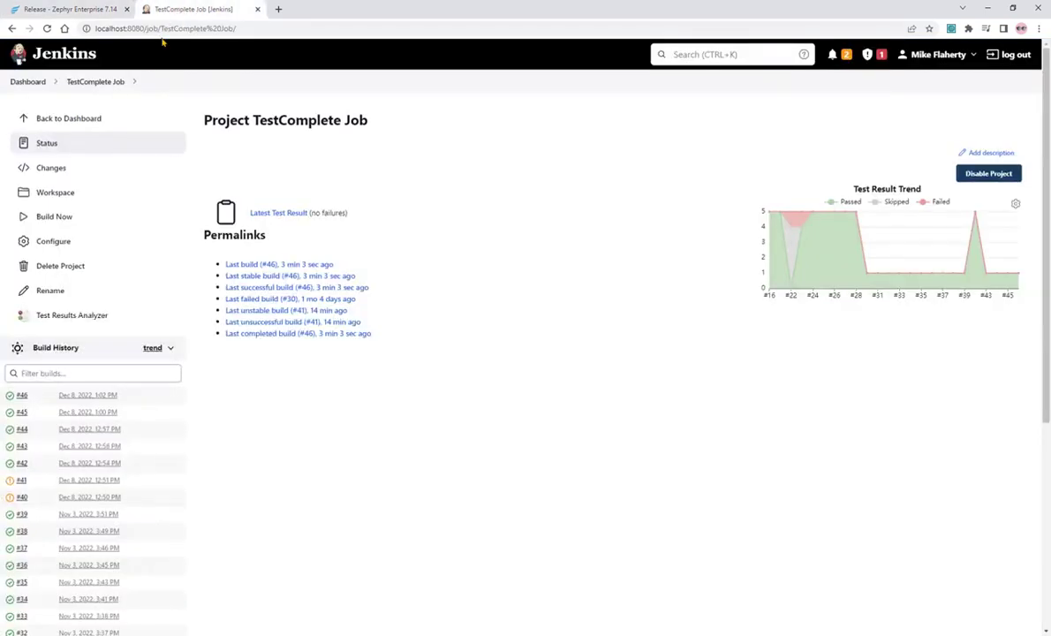
pyautogui.moveTo(53, 241)
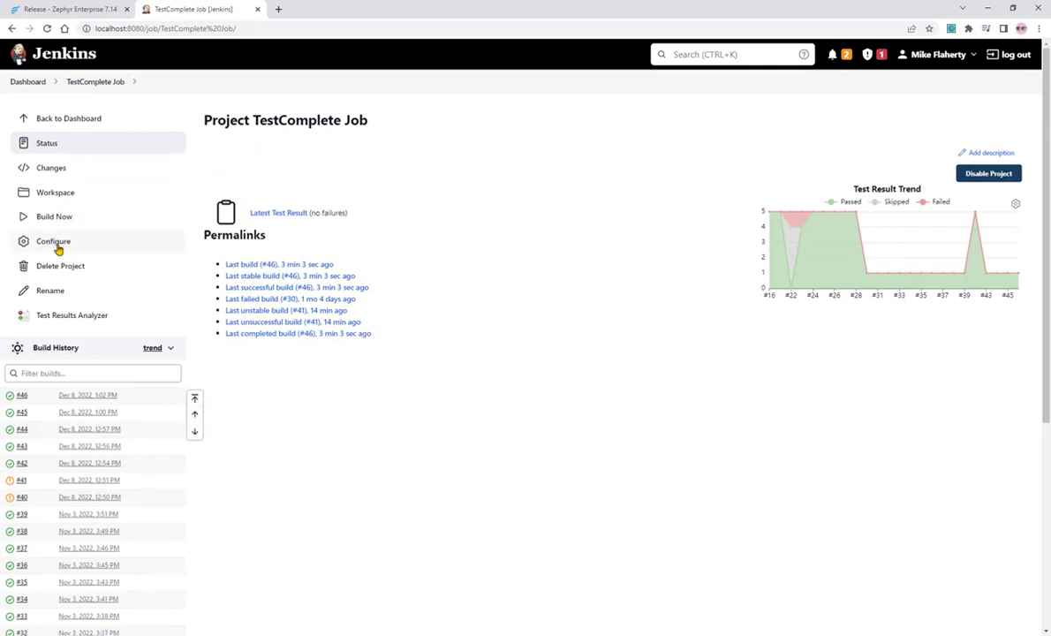
pyautogui.click(53, 240)
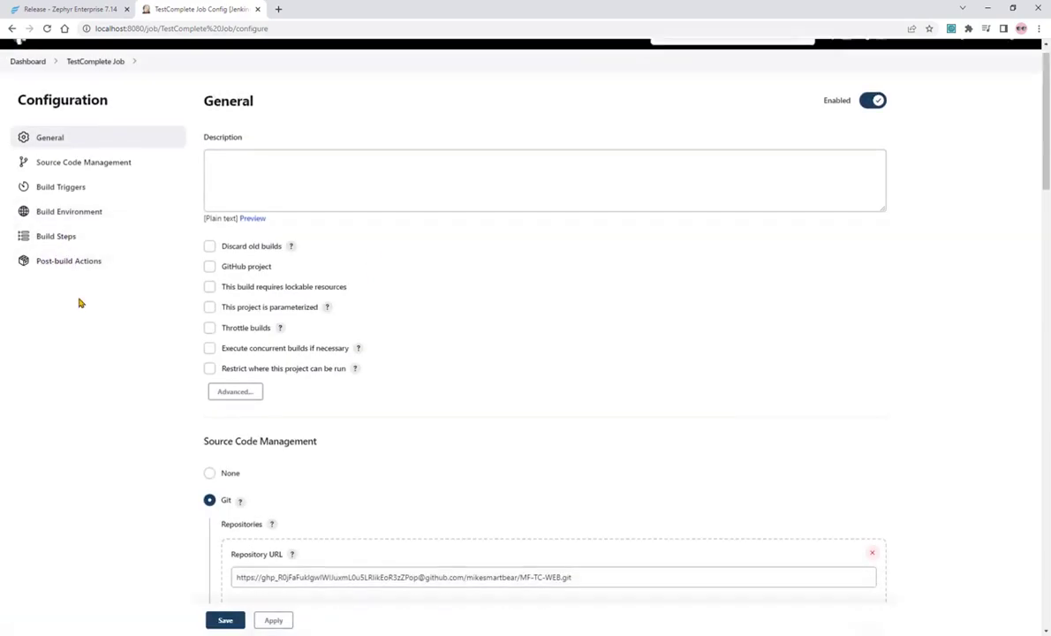
pyautogui.click(83, 162)
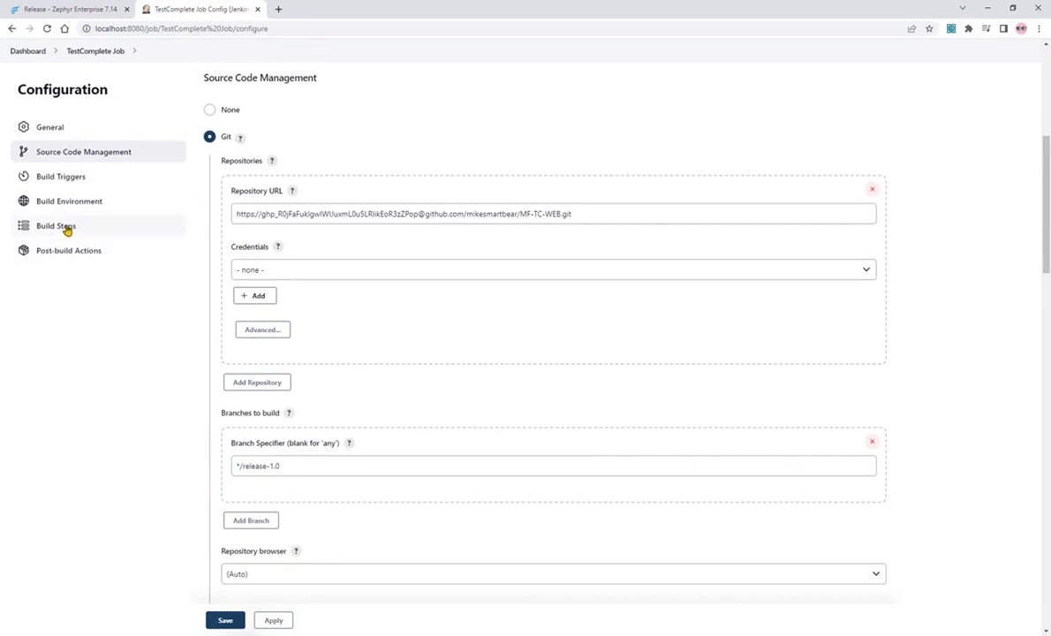
pyautogui.click(69, 201)
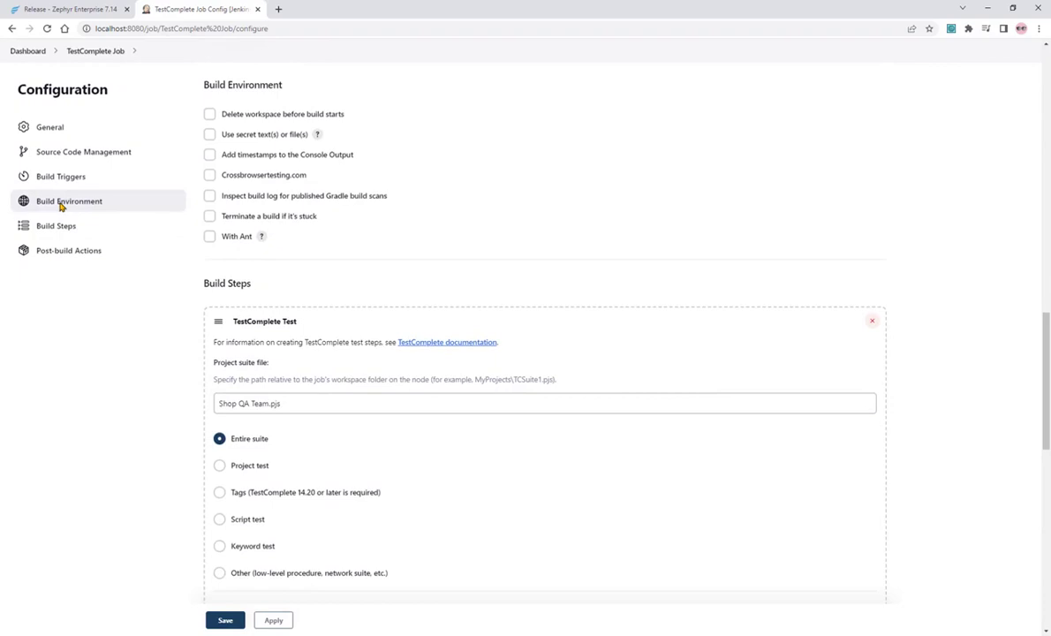
pyautogui.scroll(-3)
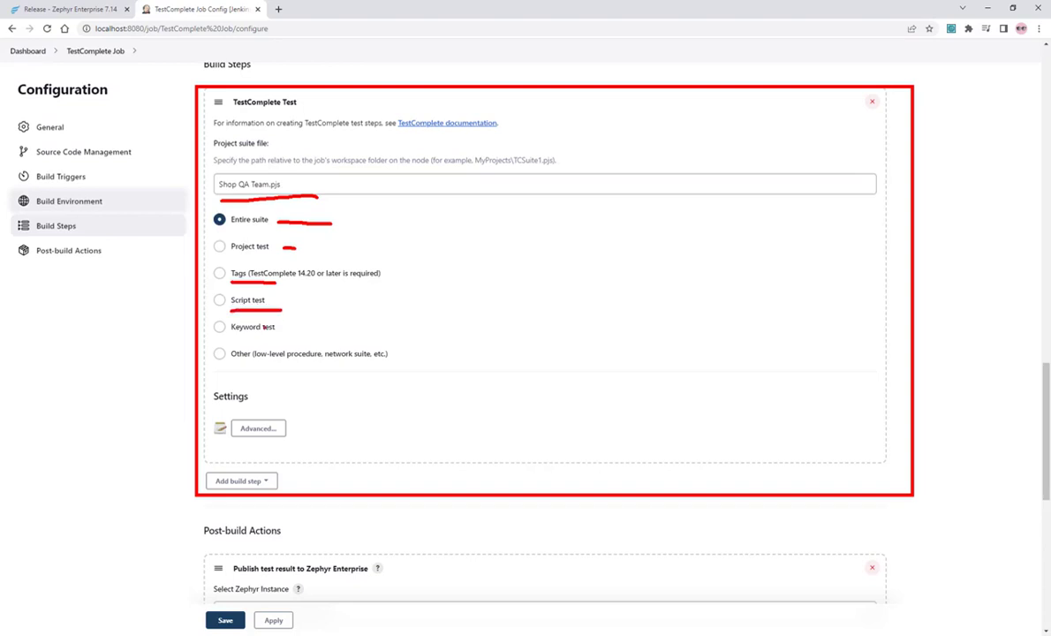
# - Set the TestComplete Test step to run the entire Shop QA Team suite and review its advanced runner settings
pyautogui.click(219, 325)
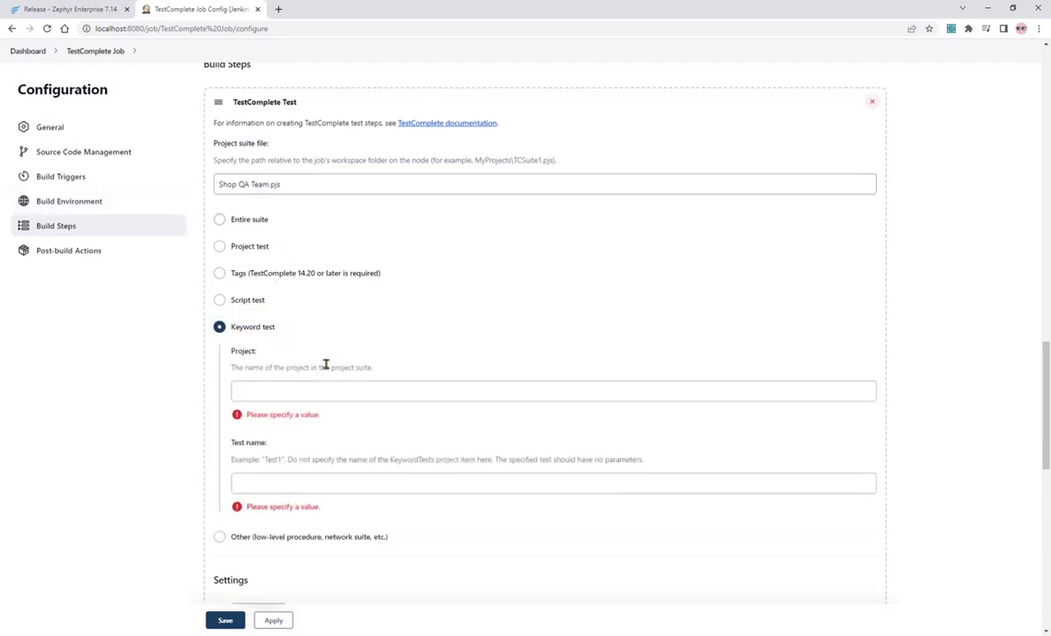
pyautogui.write('Shop')
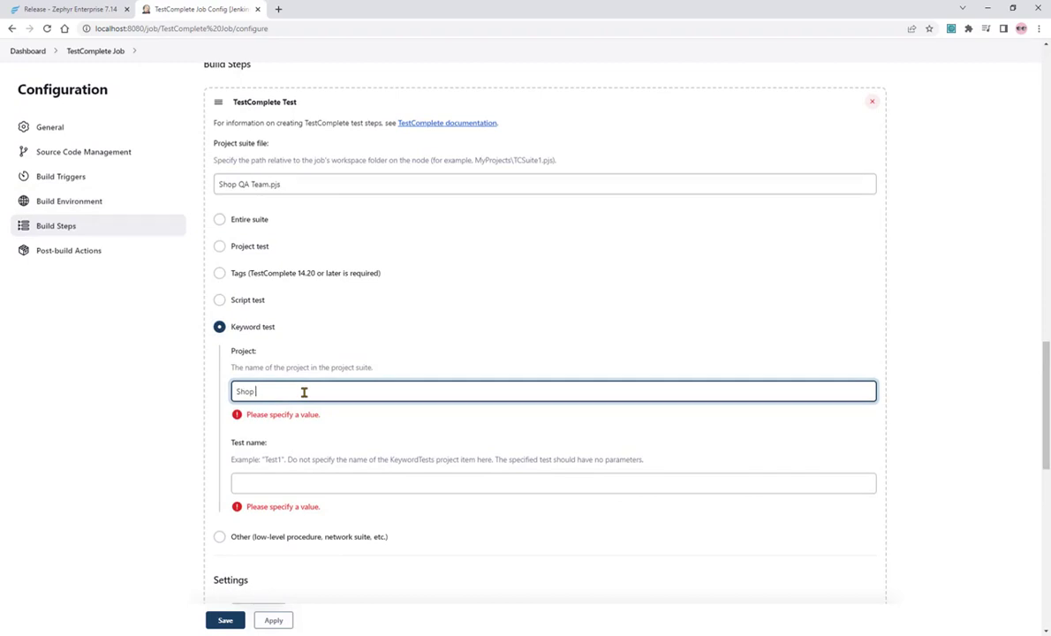
pyautogui.write('QA Team')
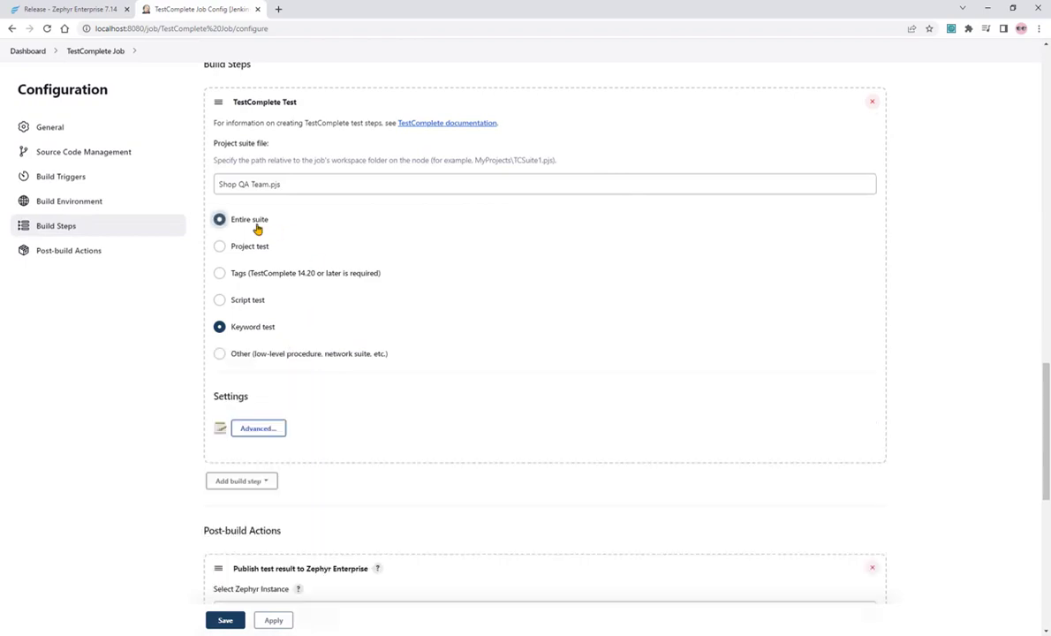
pyautogui.click(219, 219)
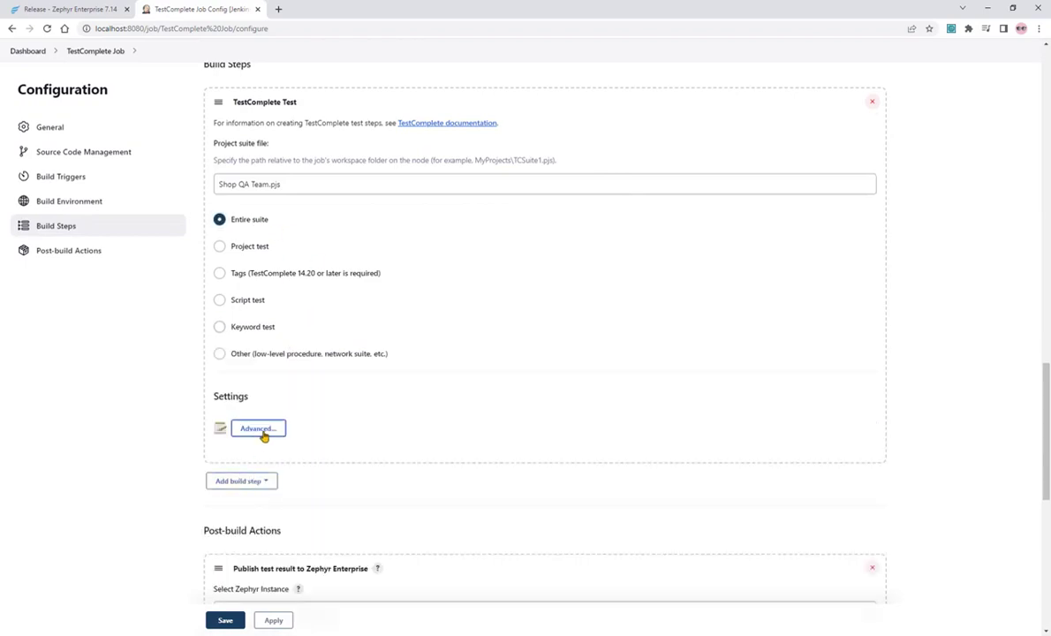
pyautogui.click(257, 430)
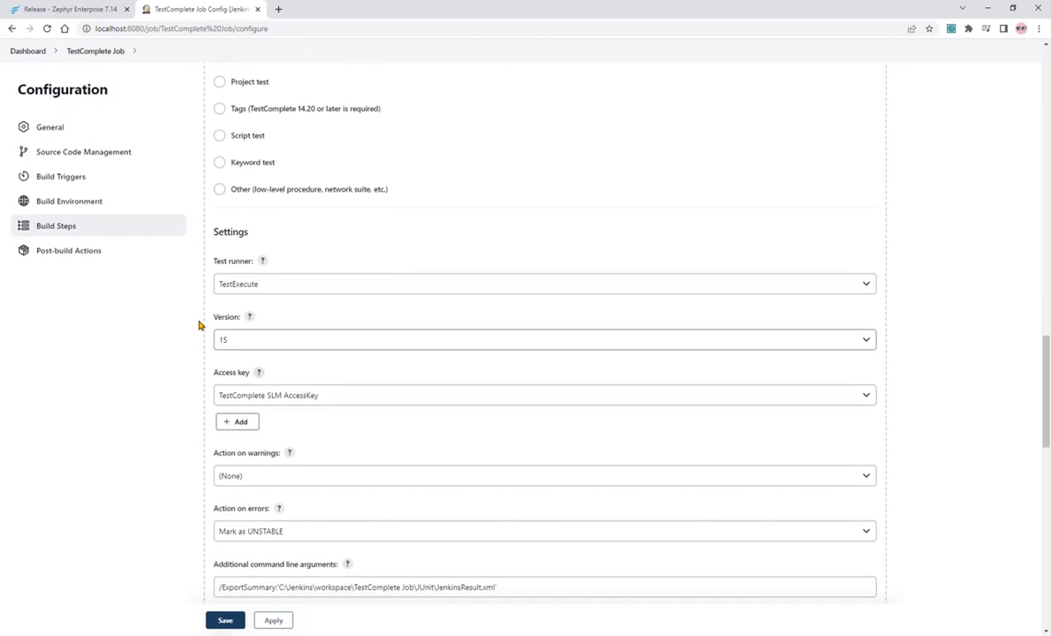
pyautogui.scroll(-3)
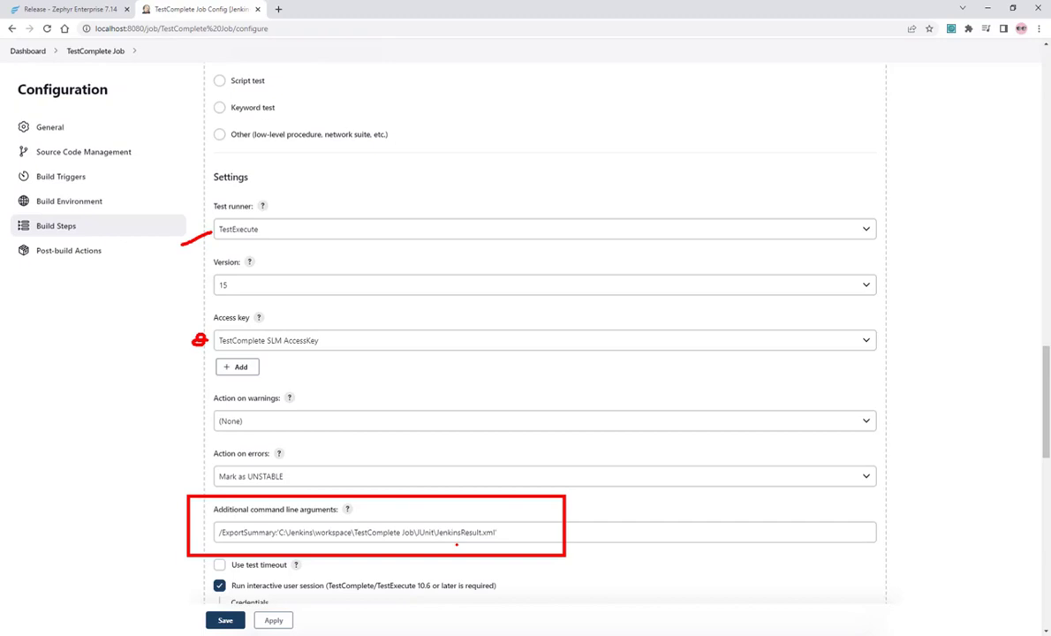
pyautogui.scroll(-3)
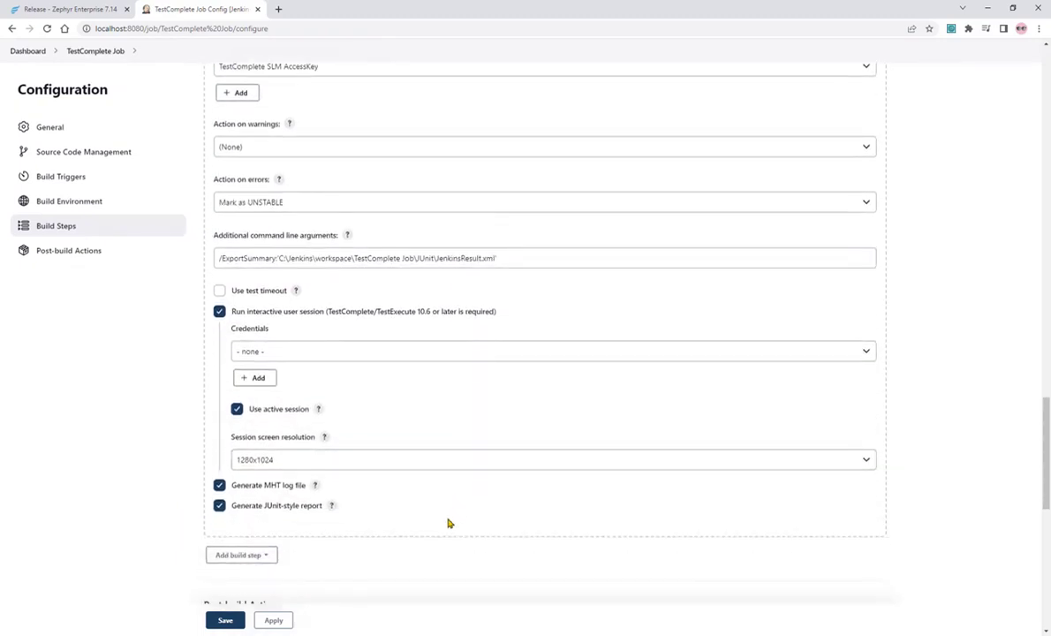
# - Review the Publish test result to Zephyr Enterprise post-build action for Release 1.6
pyautogui.click(69, 250)
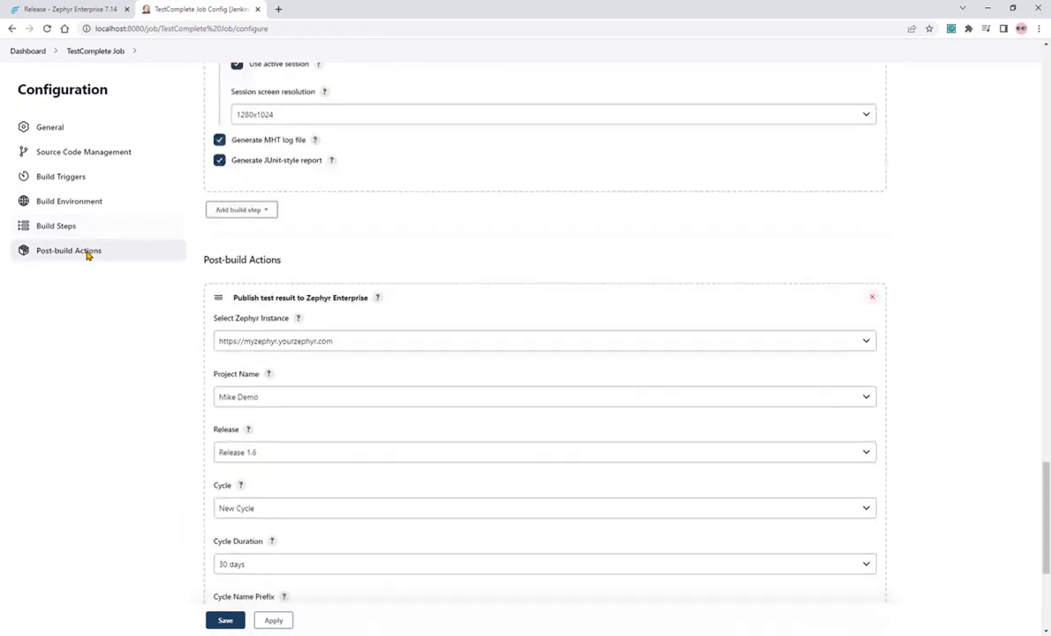
pyautogui.scroll(-3)
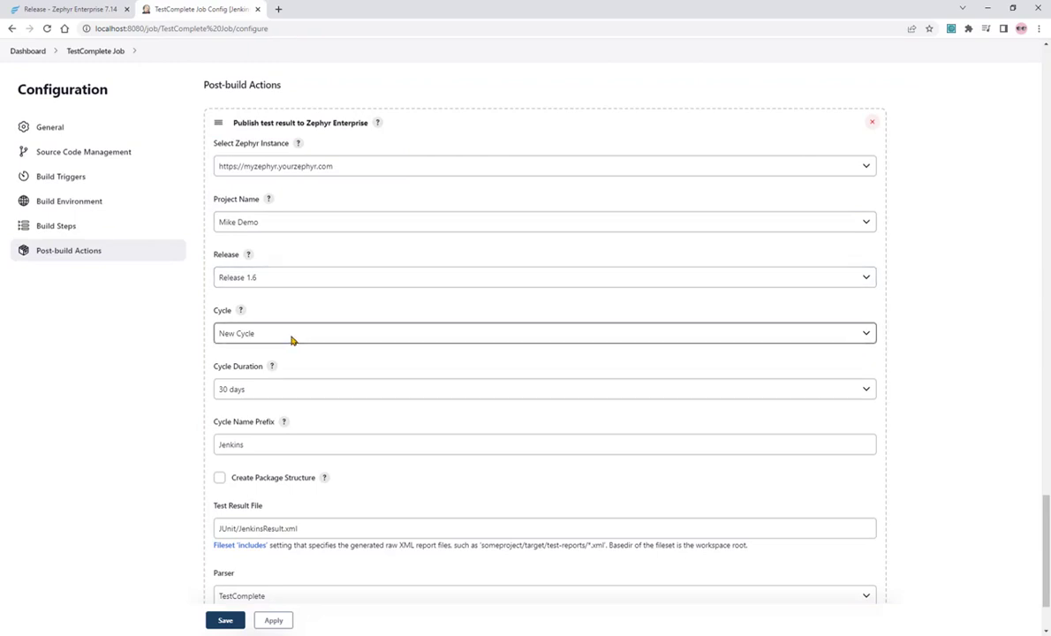
pyautogui.scroll(-3)
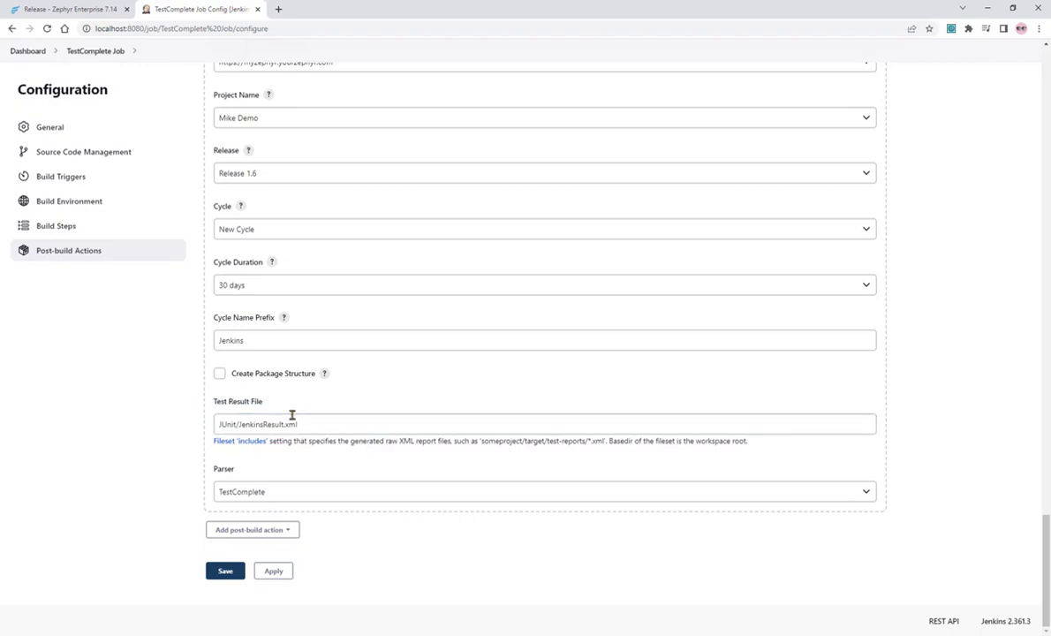
pyautogui.moveTo(132, 231)
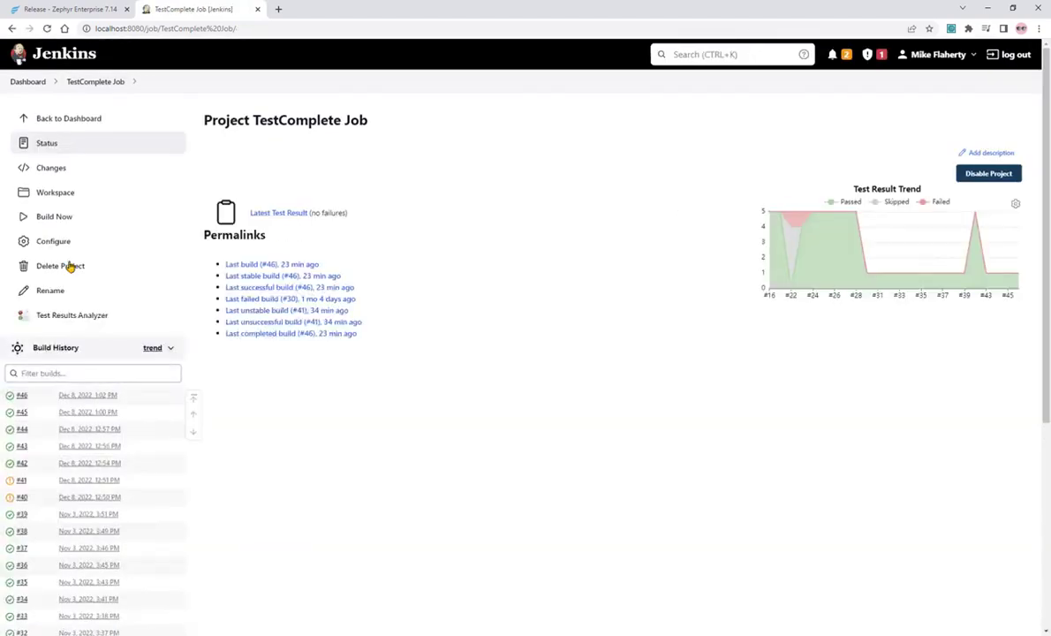
# - View build #46's console log of the TestComplete run and Zephyr upload
pyautogui.click(21, 395)
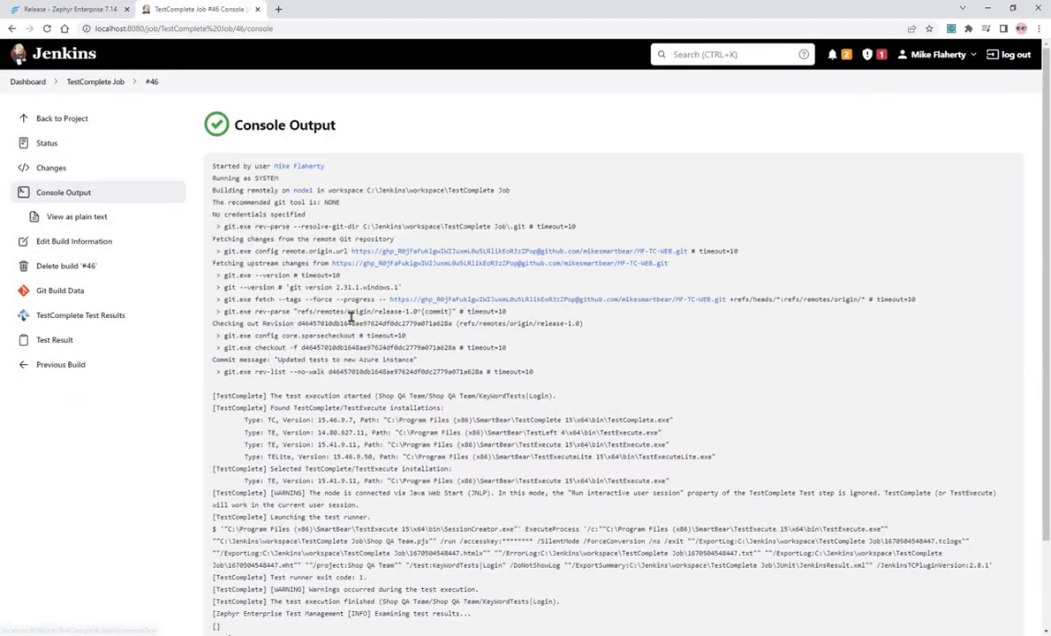
pyautogui.scroll(-3)
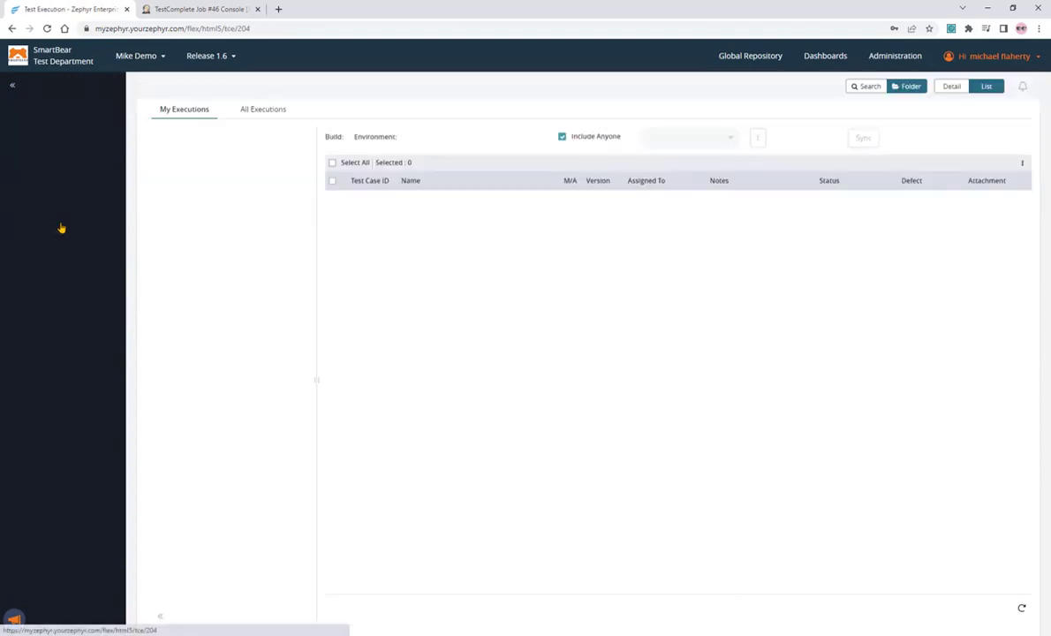
# - Expand Release 1.6's Jenkins cycle in Test Execution and list the Automation phase executions showing KeyWordTests|Login
pyautogui.click(13, 85)
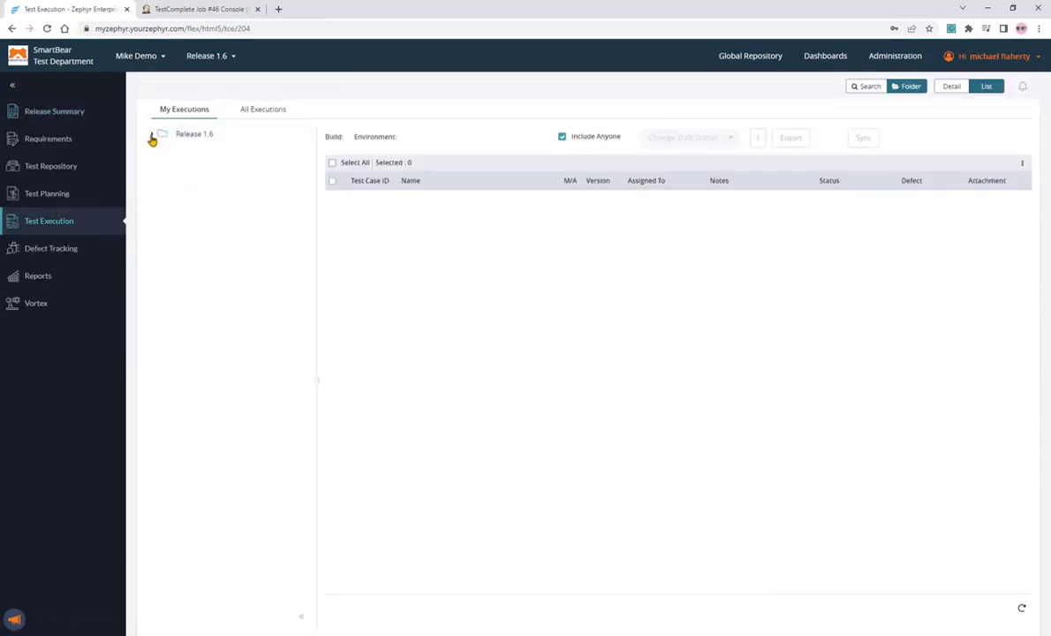
pyautogui.click(152, 134)
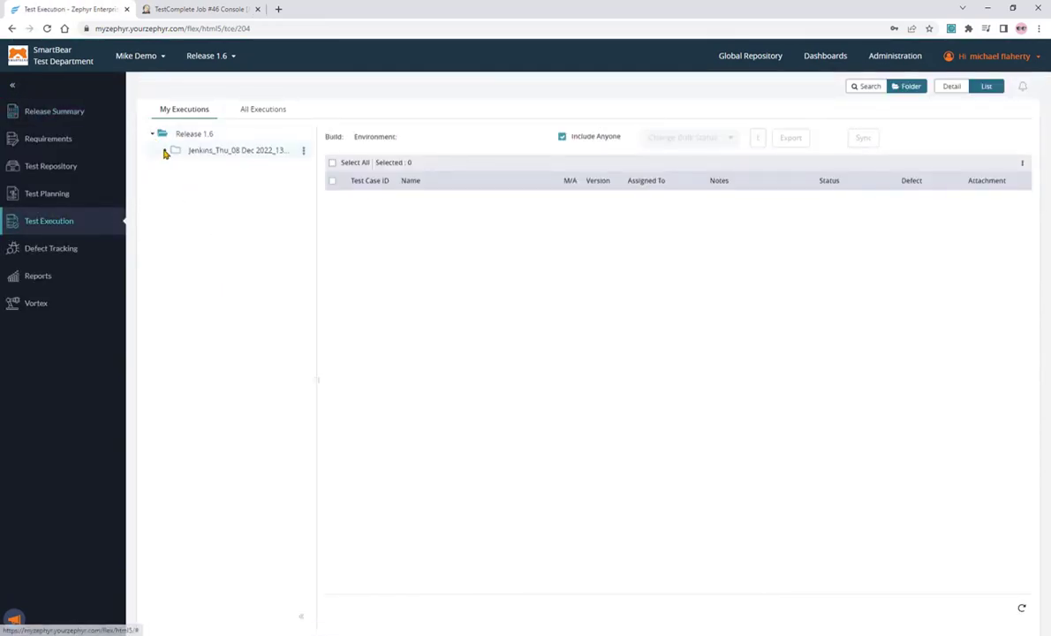
pyautogui.click(166, 148)
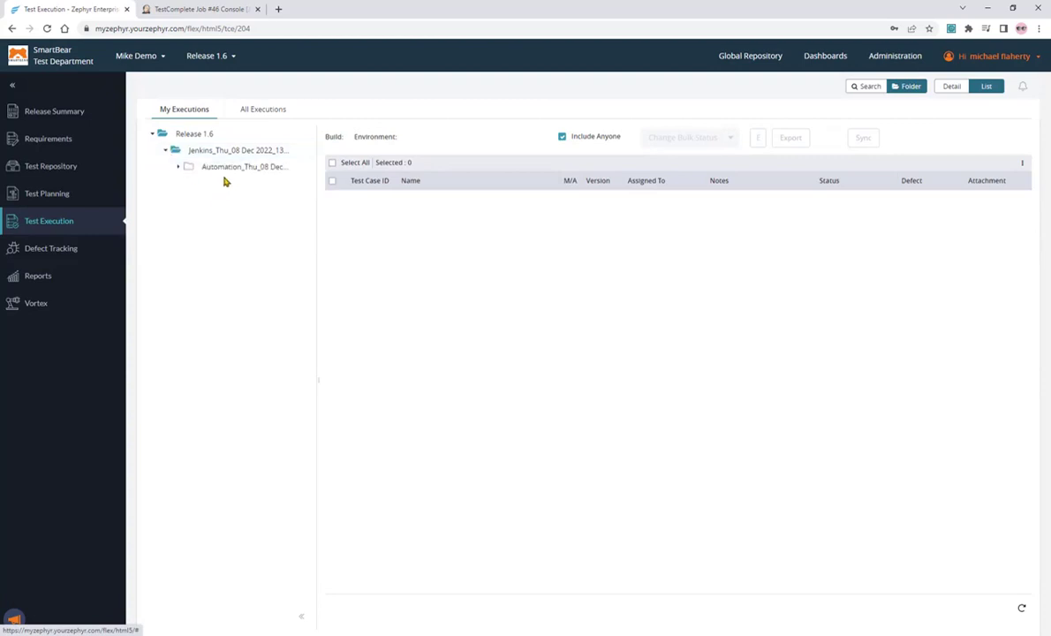
pyautogui.click(243, 166)
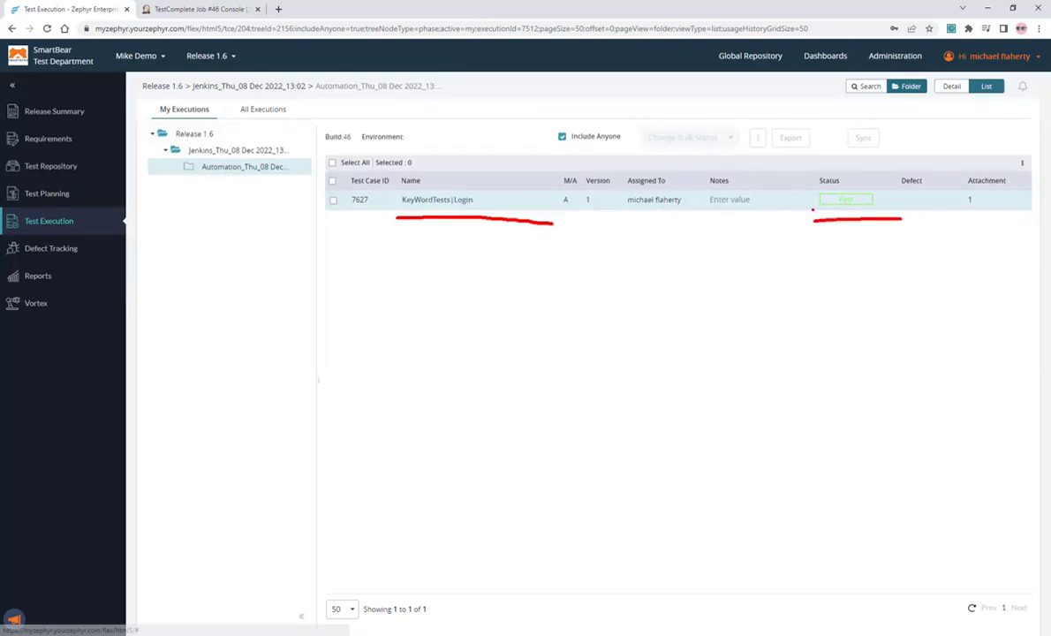
# - View the KeyWordTests|Login case under Release 1.6's Automation folder in the Test Repository
pyautogui.click(51, 166)
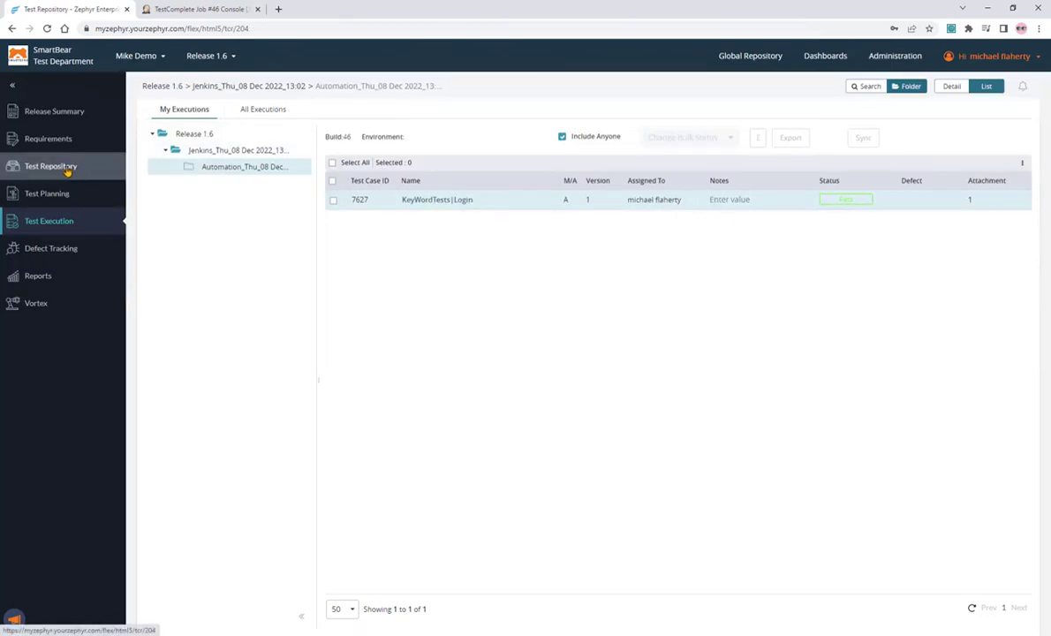
pyautogui.click(51, 166)
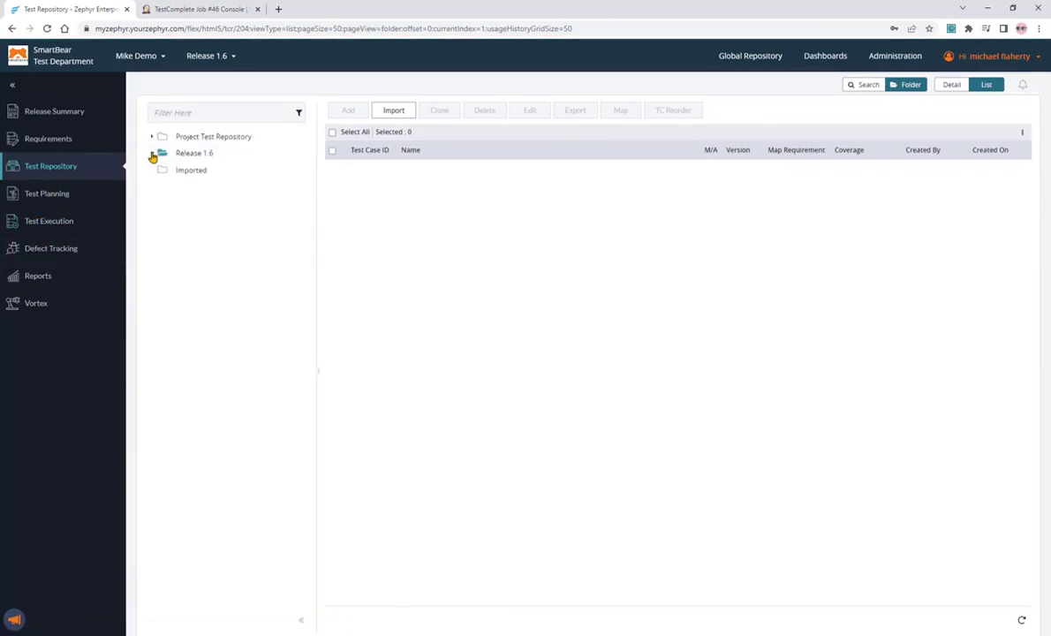
pyautogui.click(152, 152)
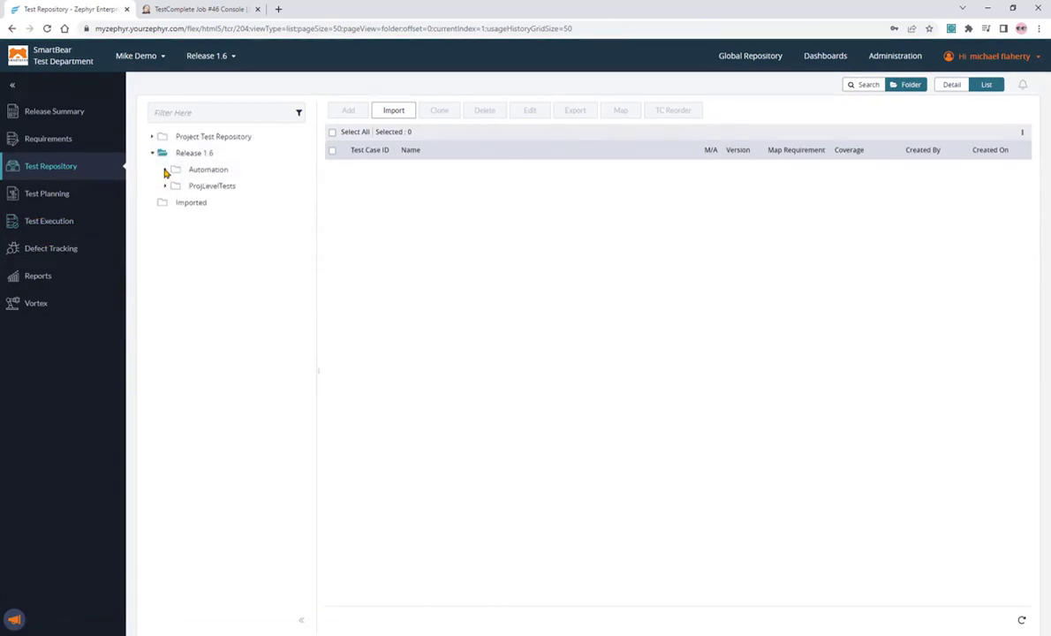
pyautogui.click(208, 170)
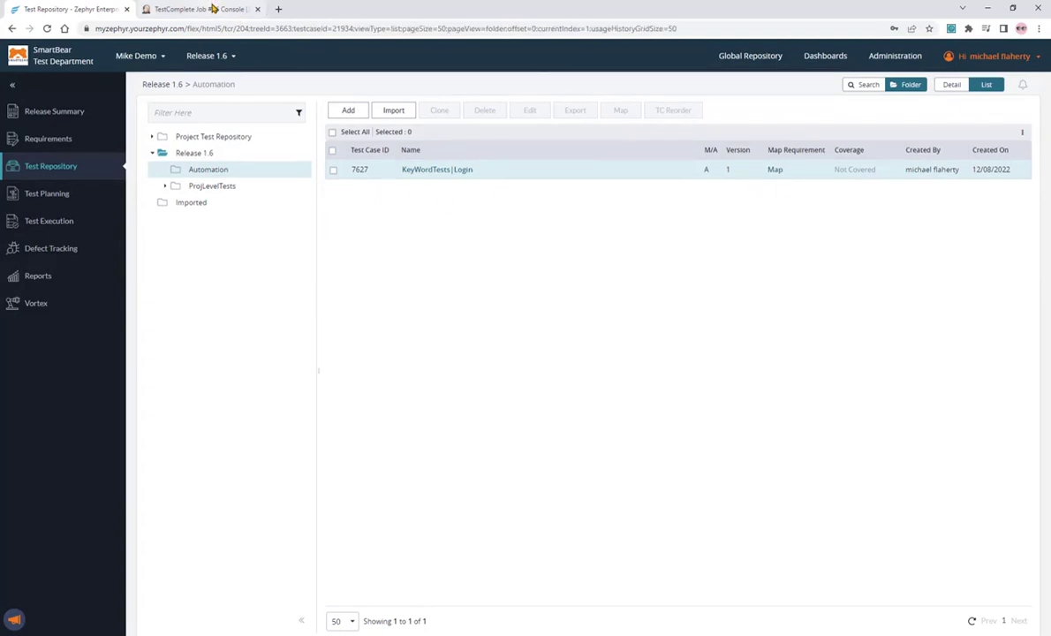
pyautogui.click(198, 9)
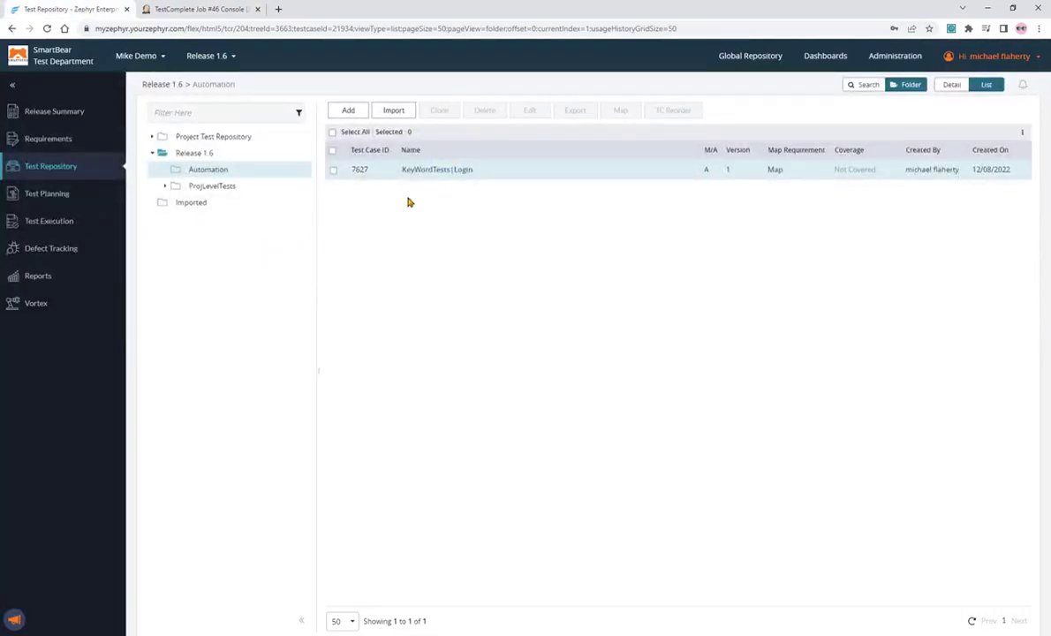
pyautogui.moveTo(614, 201)
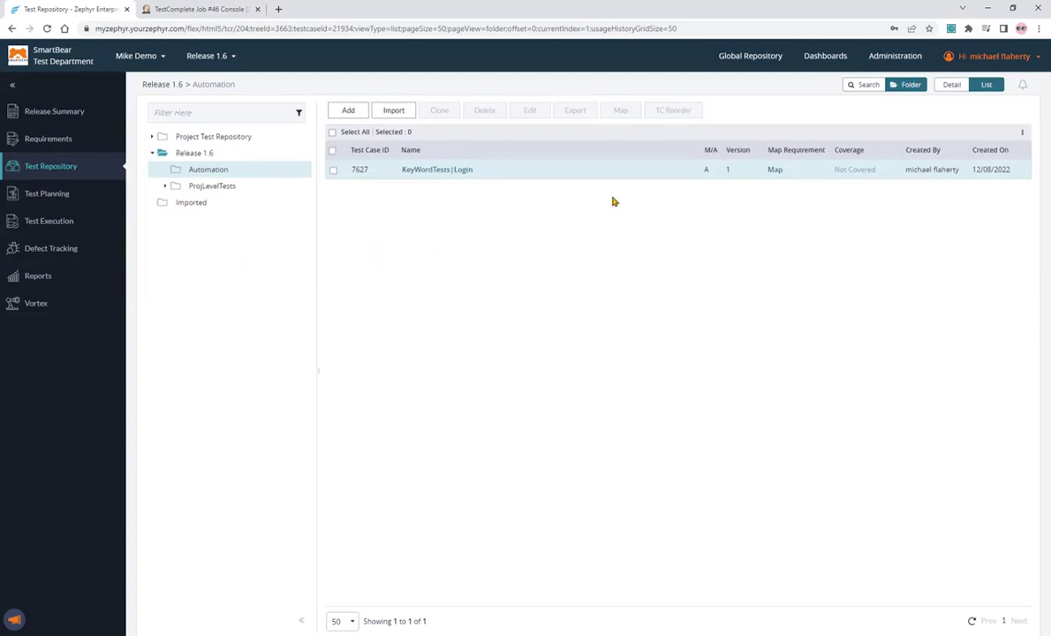